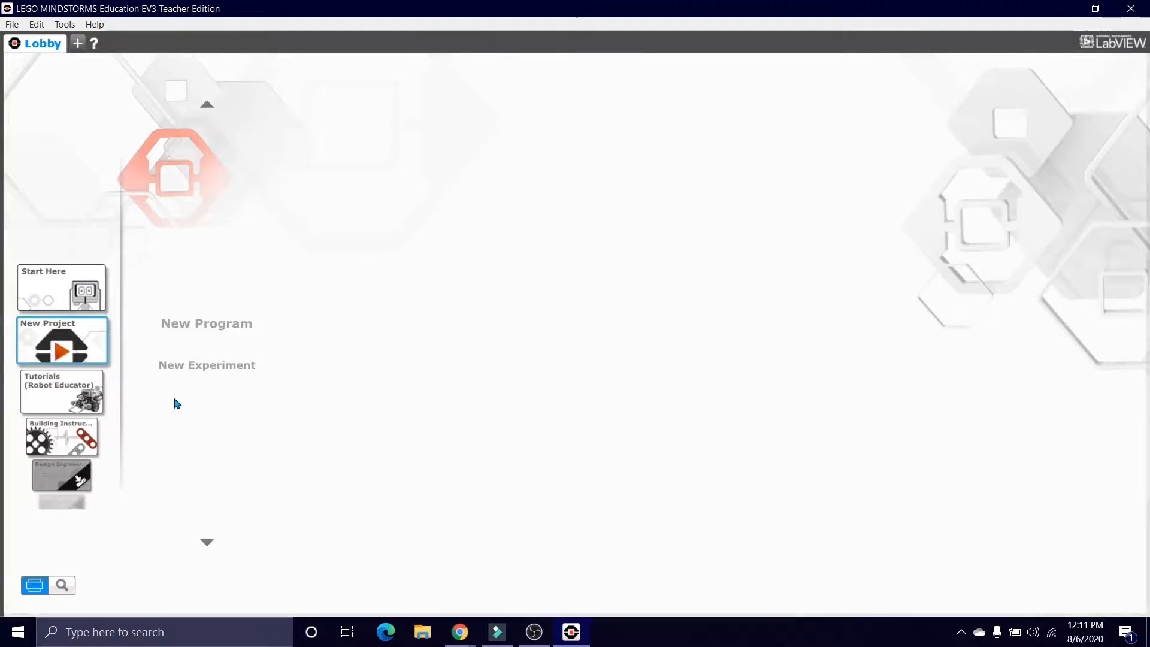
# Create a new project and open a blank program from the New Program template.
pyautogui.click(206, 364)
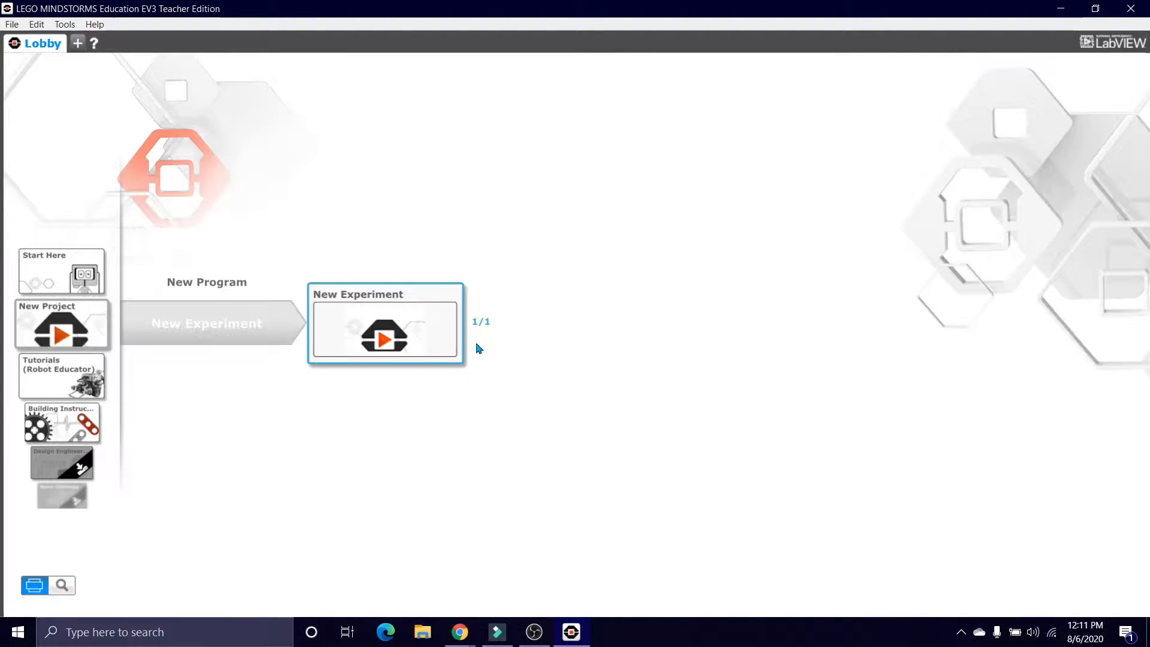
pyautogui.click(383, 336)
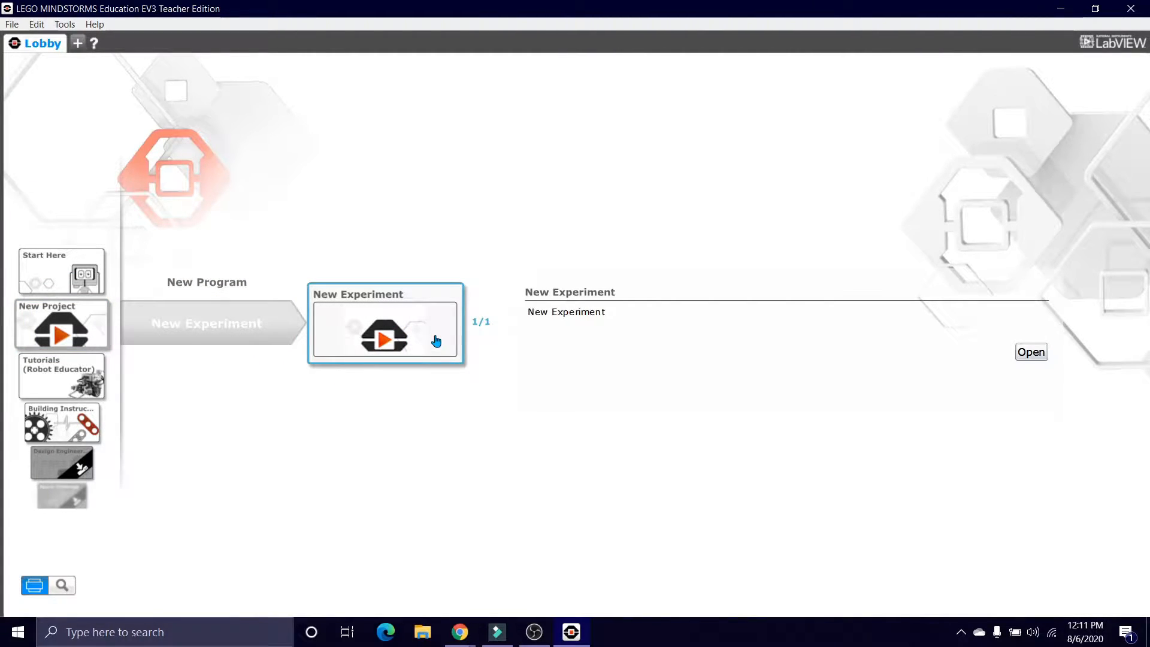
pyautogui.moveTo(434, 337)
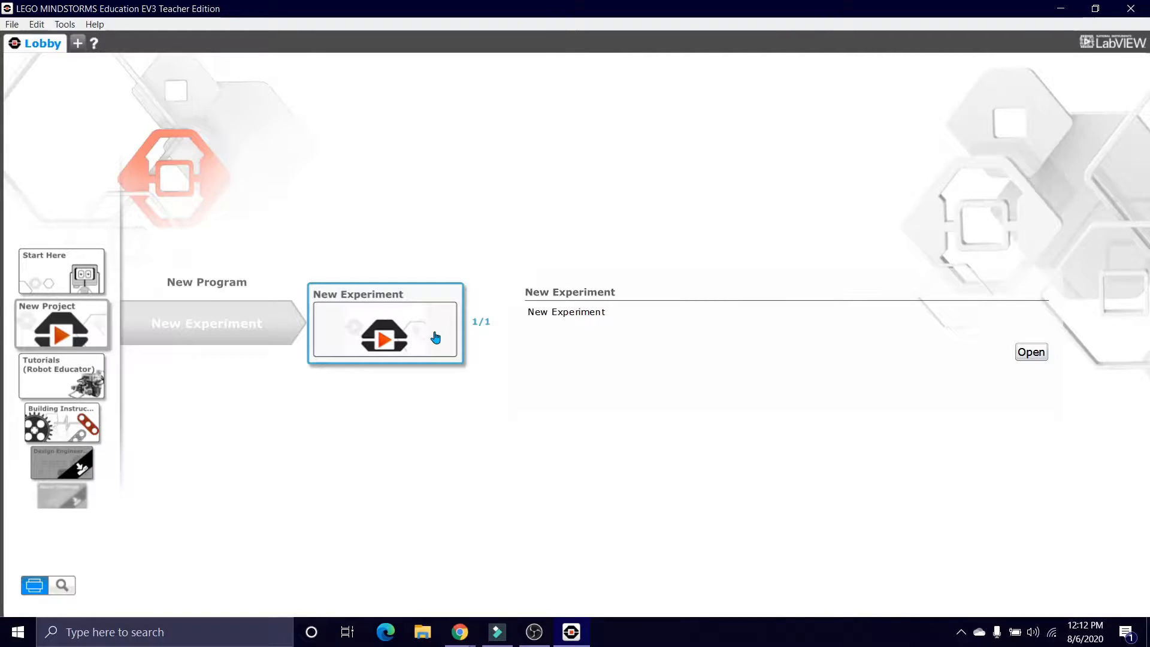
pyautogui.moveTo(524, 340)
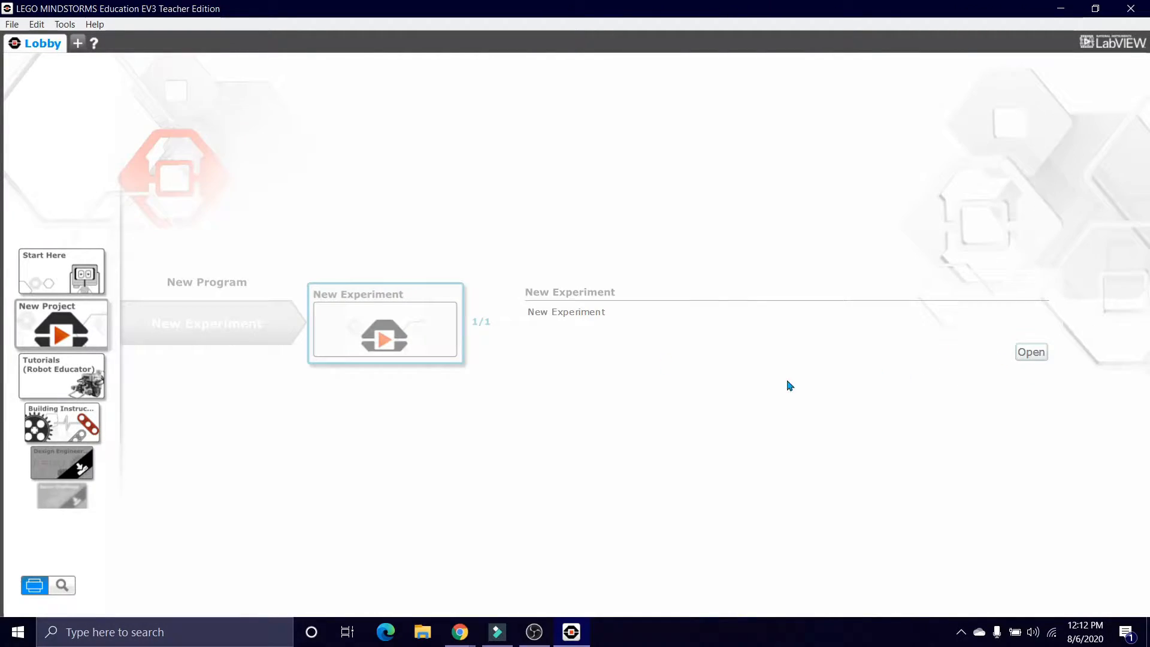
pyautogui.moveTo(892, 367)
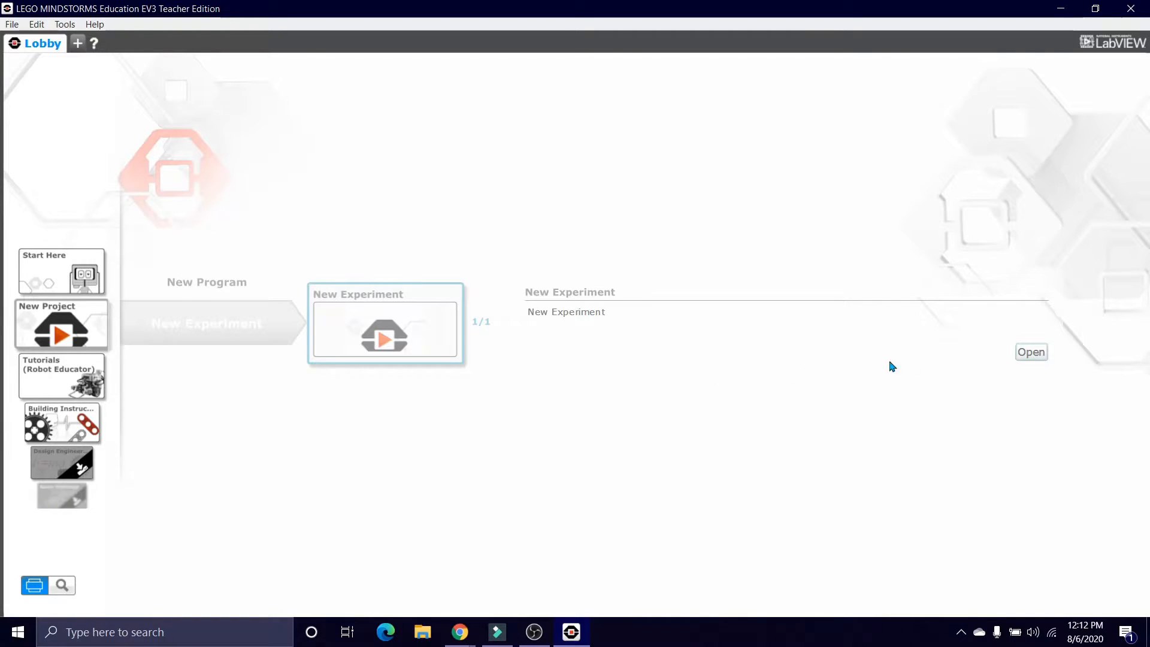
pyautogui.click(1029, 352)
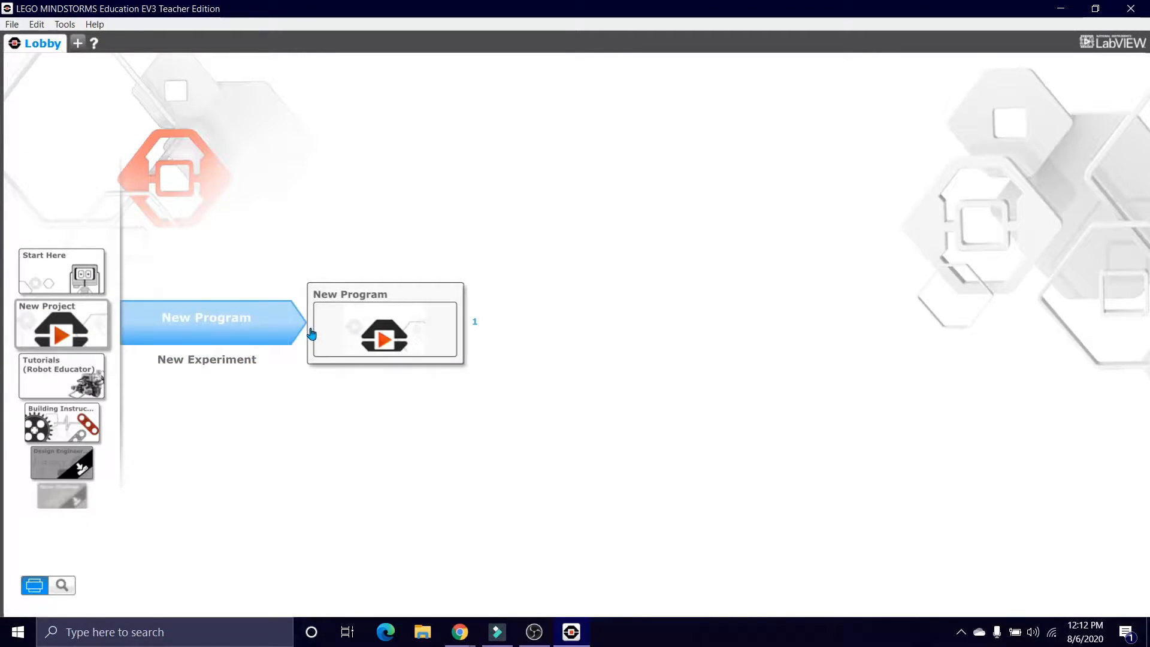
pyautogui.click(385, 329)
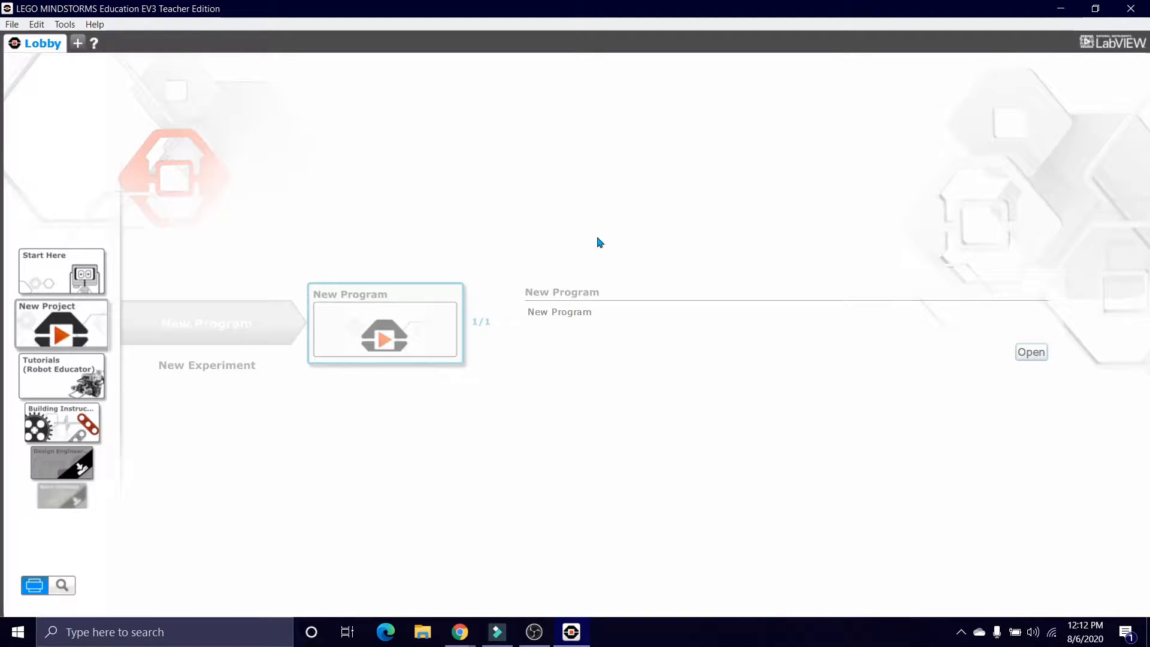
pyautogui.click(1029, 352)
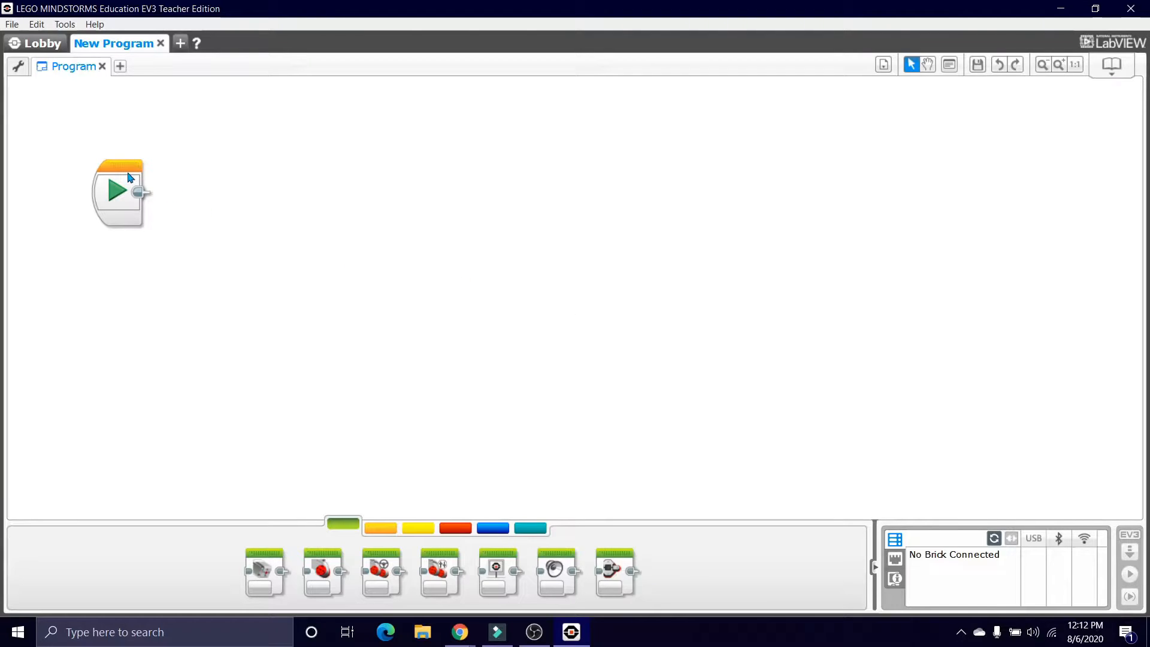
# Add a Motor Rotation Reset block, then a Measure Degrees block for motor B.
pyautogui.moveTo(117, 192); pyautogui.dragTo(231, 190)
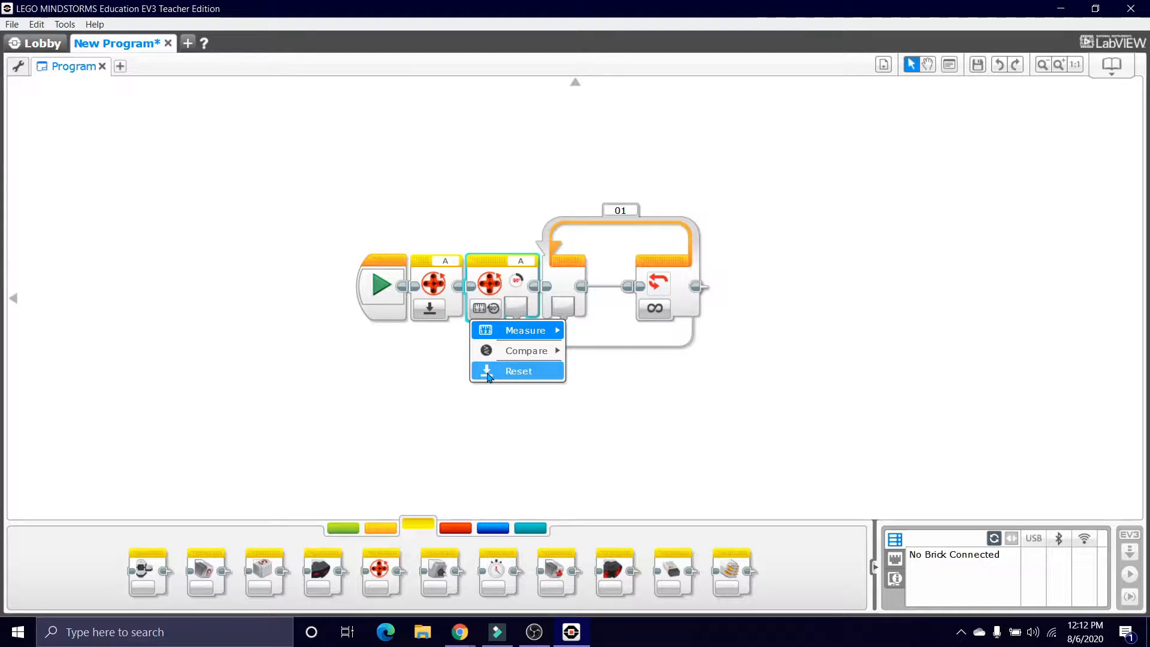
pyautogui.click(518, 370)
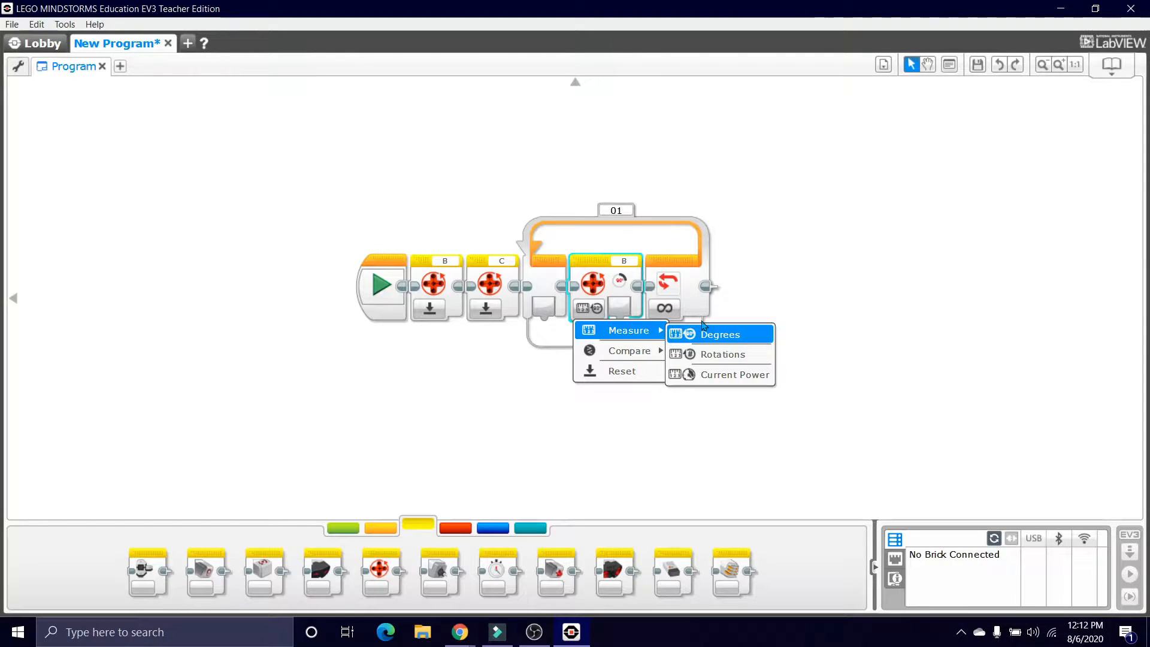
pyautogui.click(719, 334)
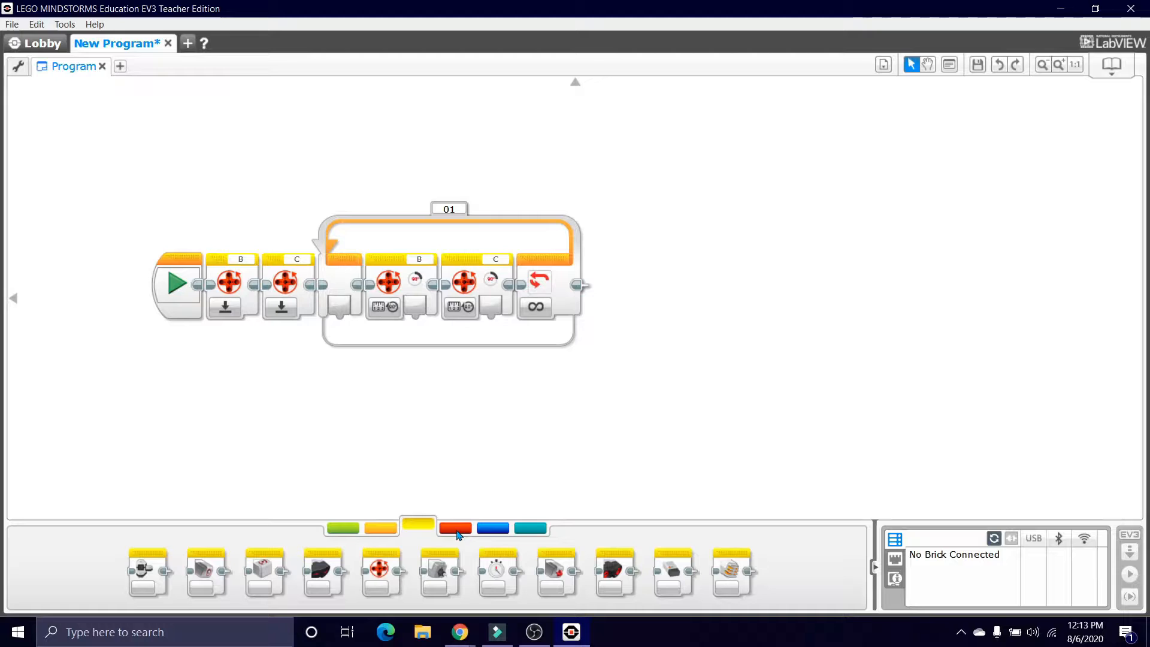
# Add Subtract and Multiply Math blocks and wire motor B and C degrees into the subtraction.
pyautogui.click(454, 526)
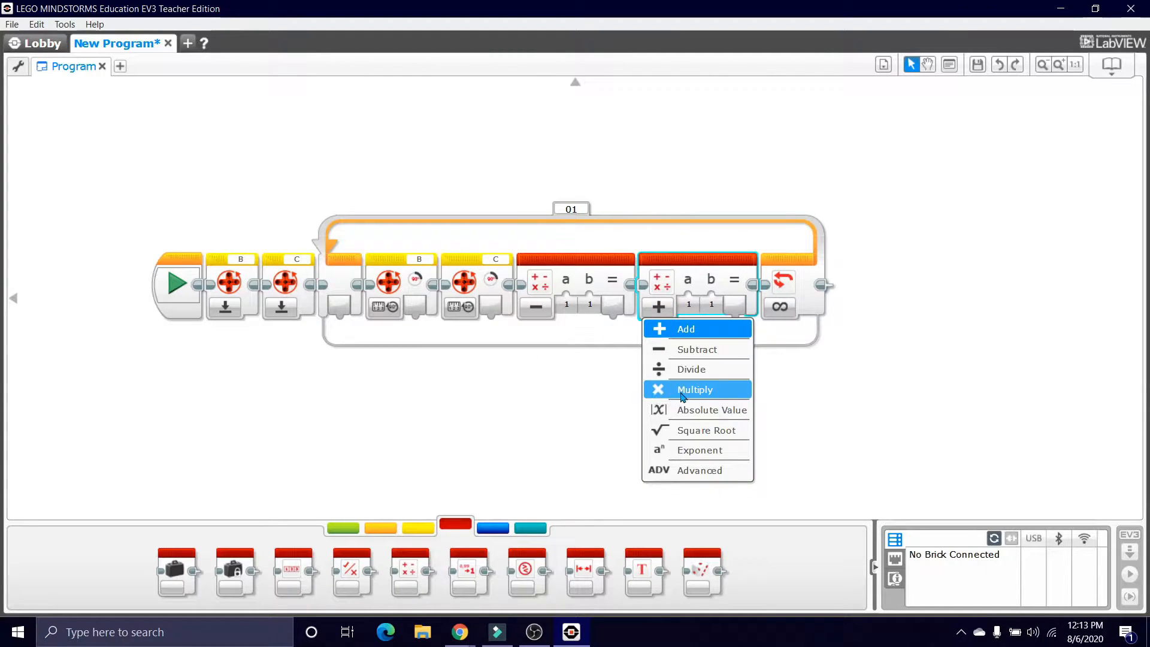
pyautogui.click(694, 388)
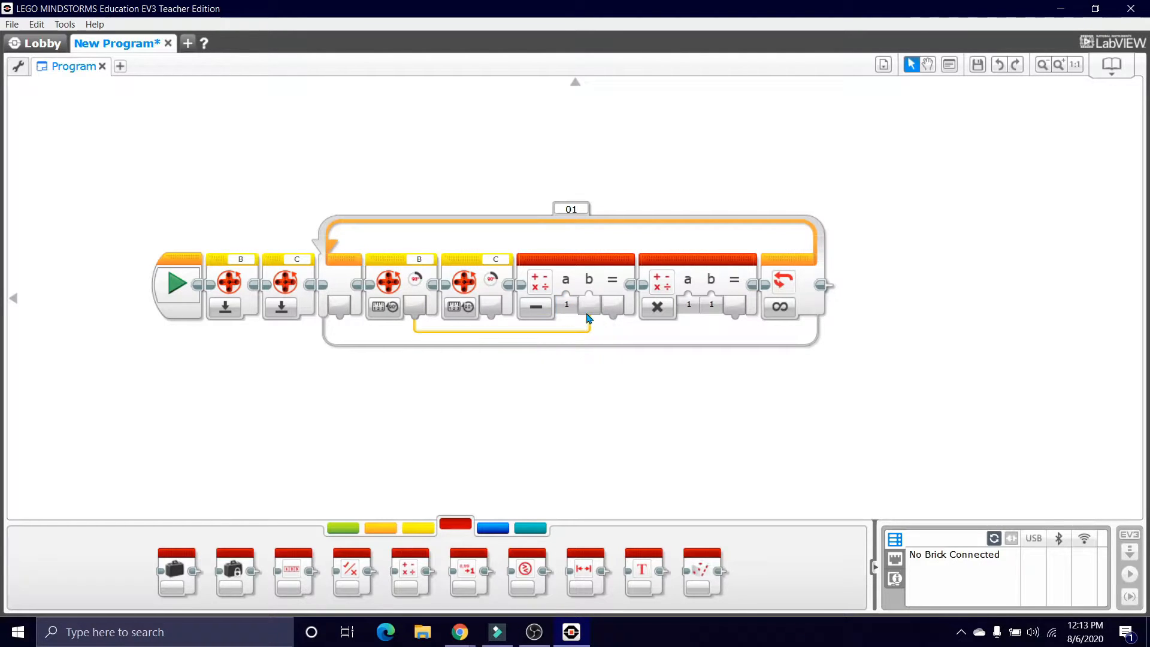
pyautogui.click(535, 307)
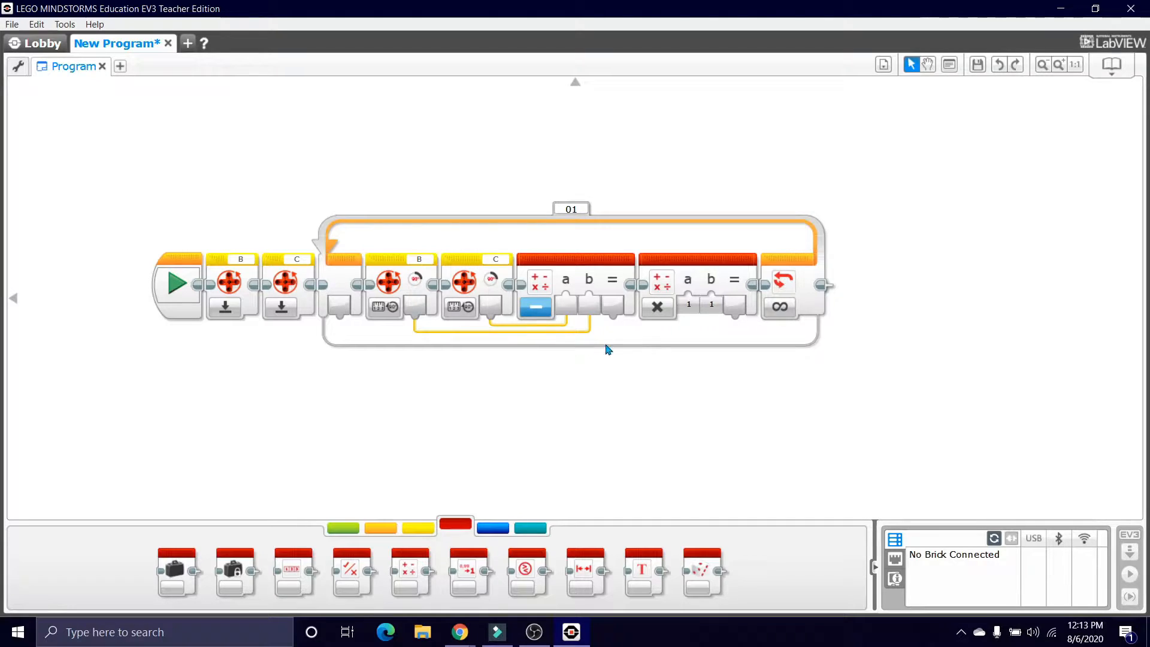
pyautogui.click(575, 282)
pyautogui.write('.5')
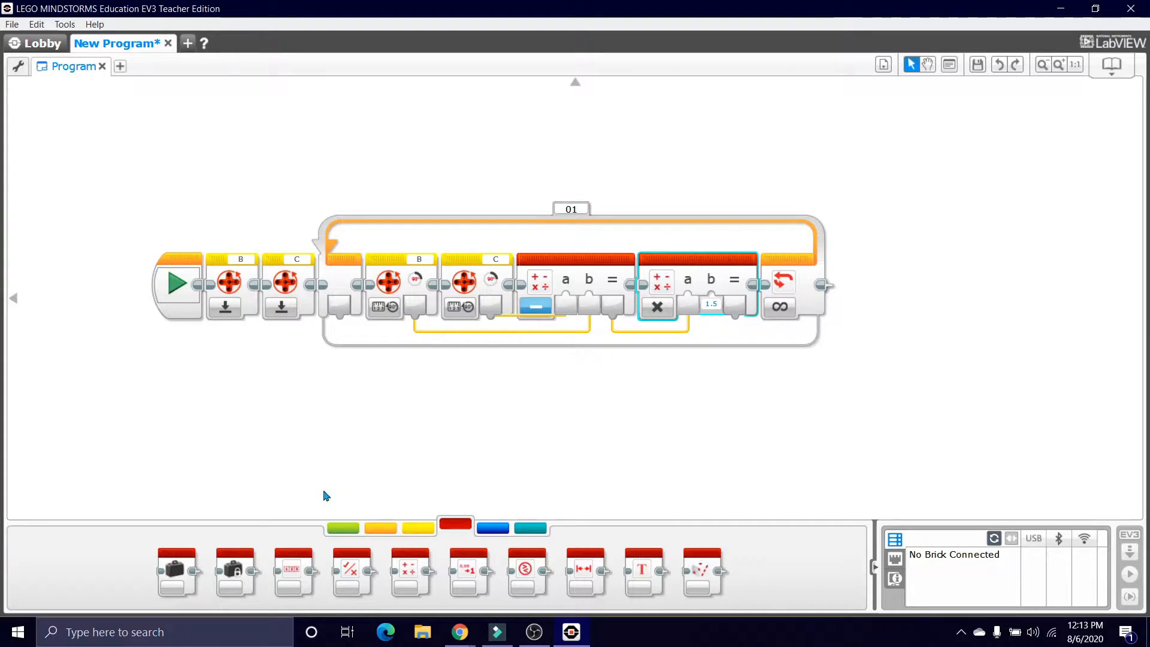
# Add a Move Steering block for motors B and C with power -25.
pyautogui.click(341, 527)
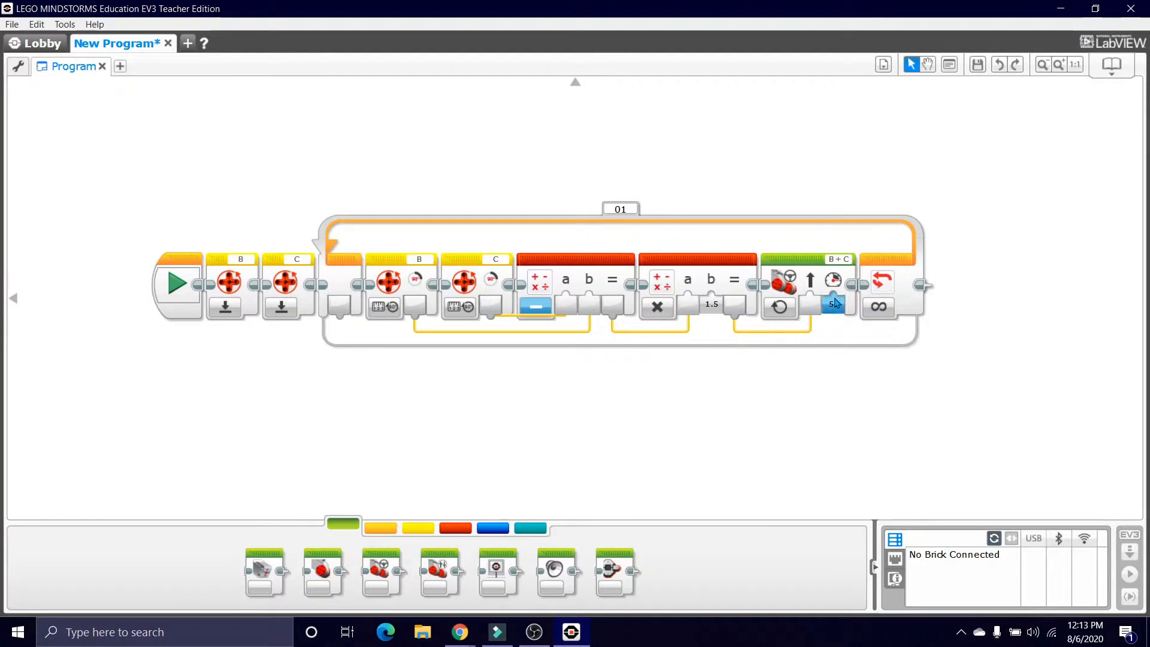
pyautogui.click(833, 303)
pyautogui.write('-25')
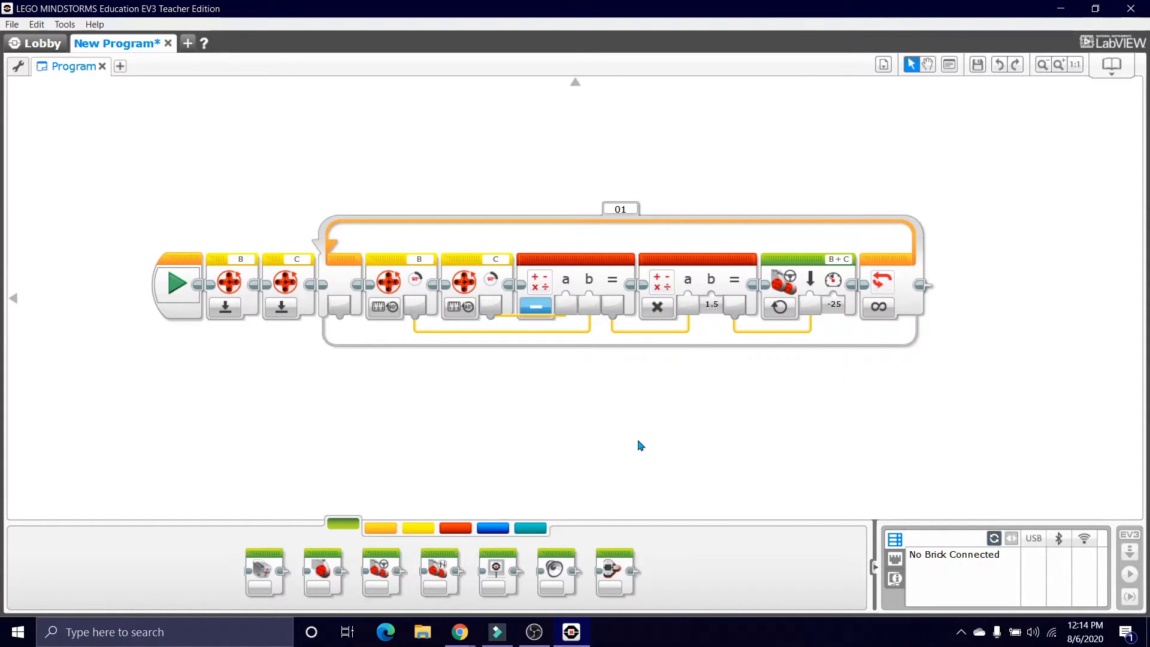
pyautogui.moveTo(557, 325)
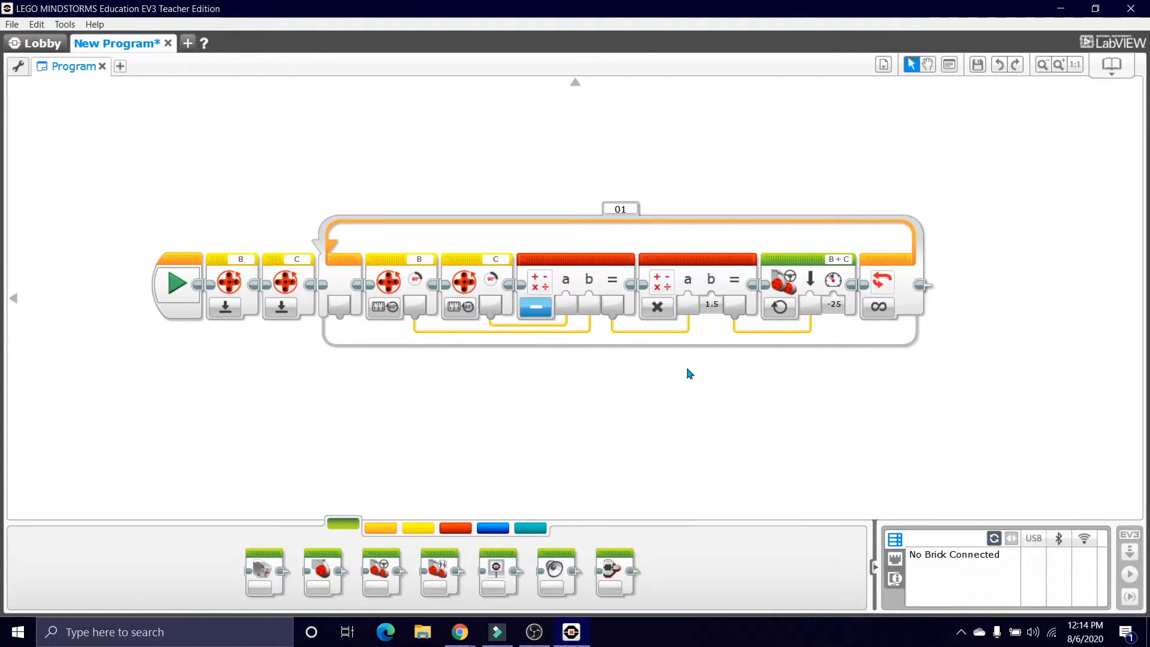
pyautogui.moveTo(496, 368)
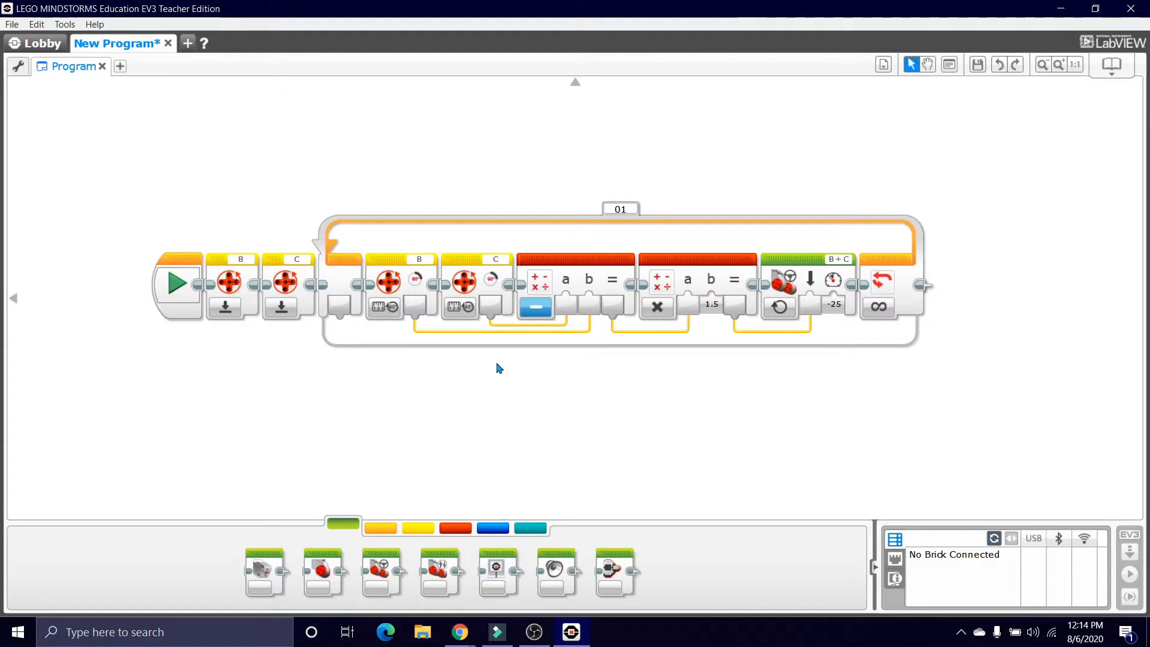
pyautogui.moveTo(174, 230)
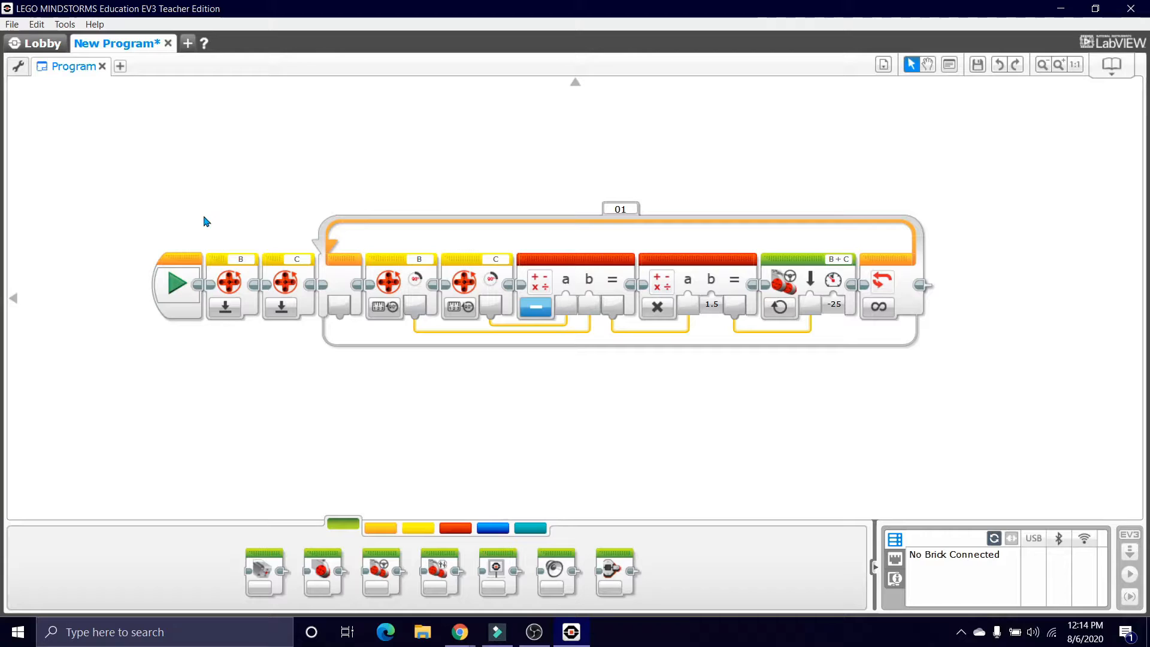
pyautogui.click(418, 527)
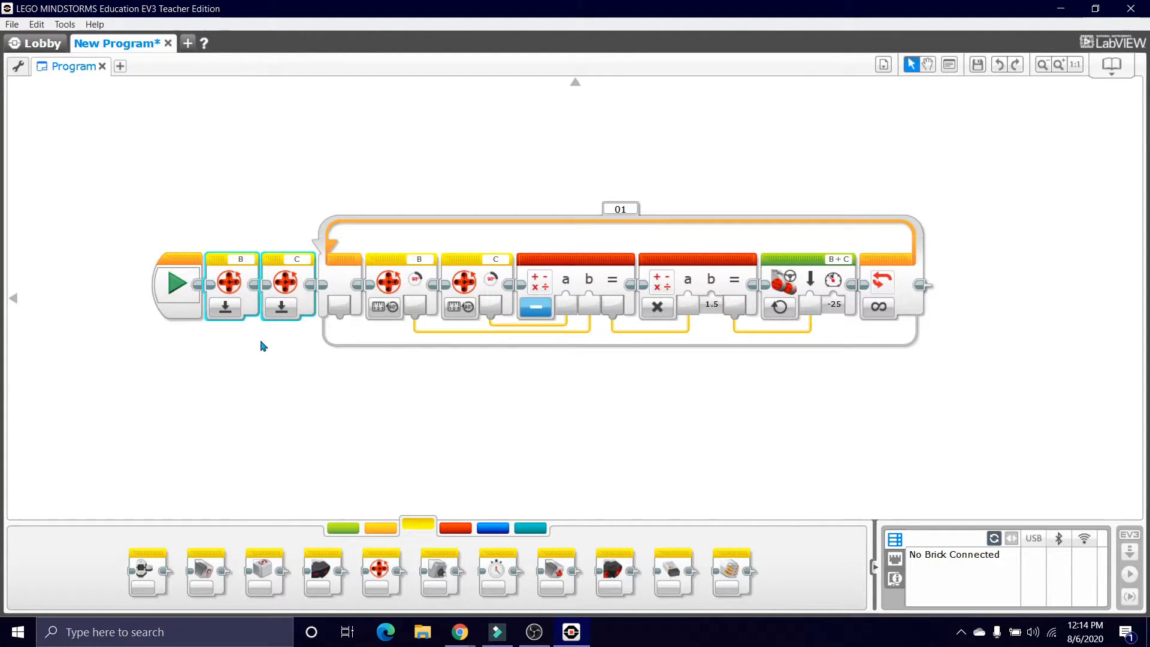
pyautogui.moveTo(225, 306)
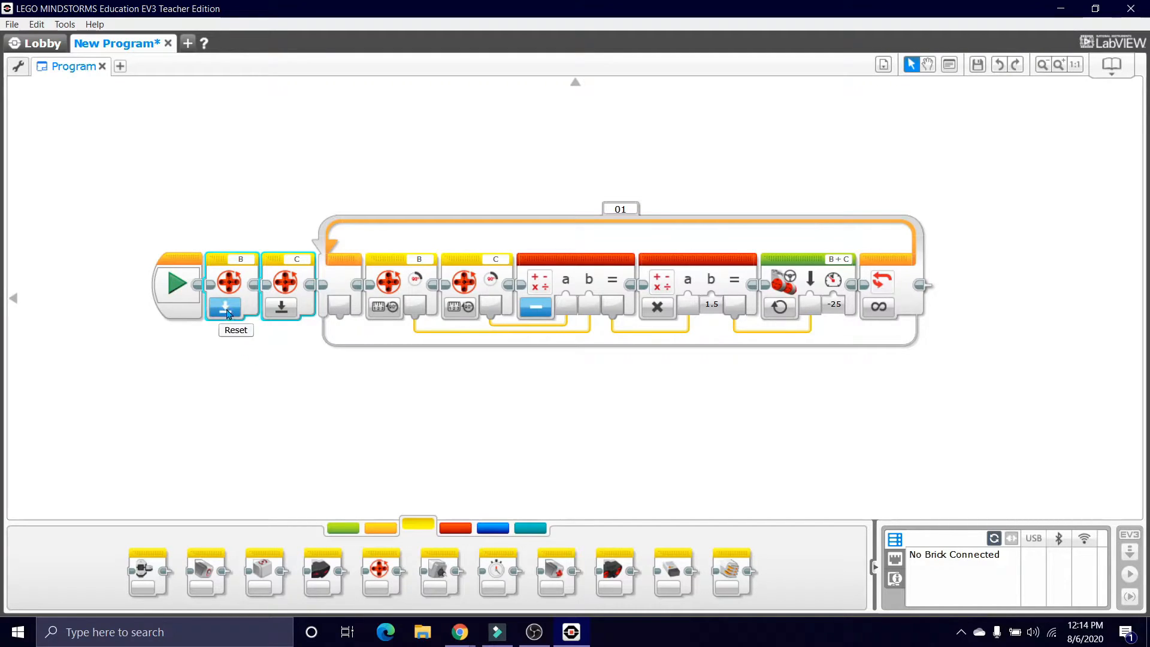
pyautogui.moveTo(250, 409)
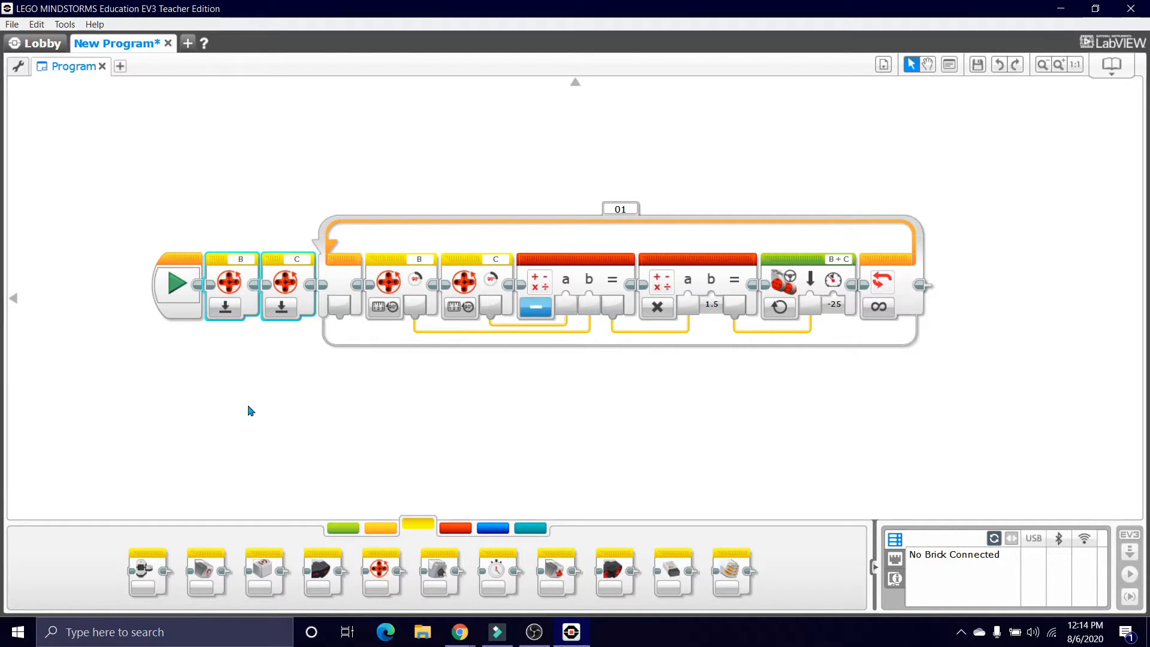
pyautogui.moveTo(277, 323)
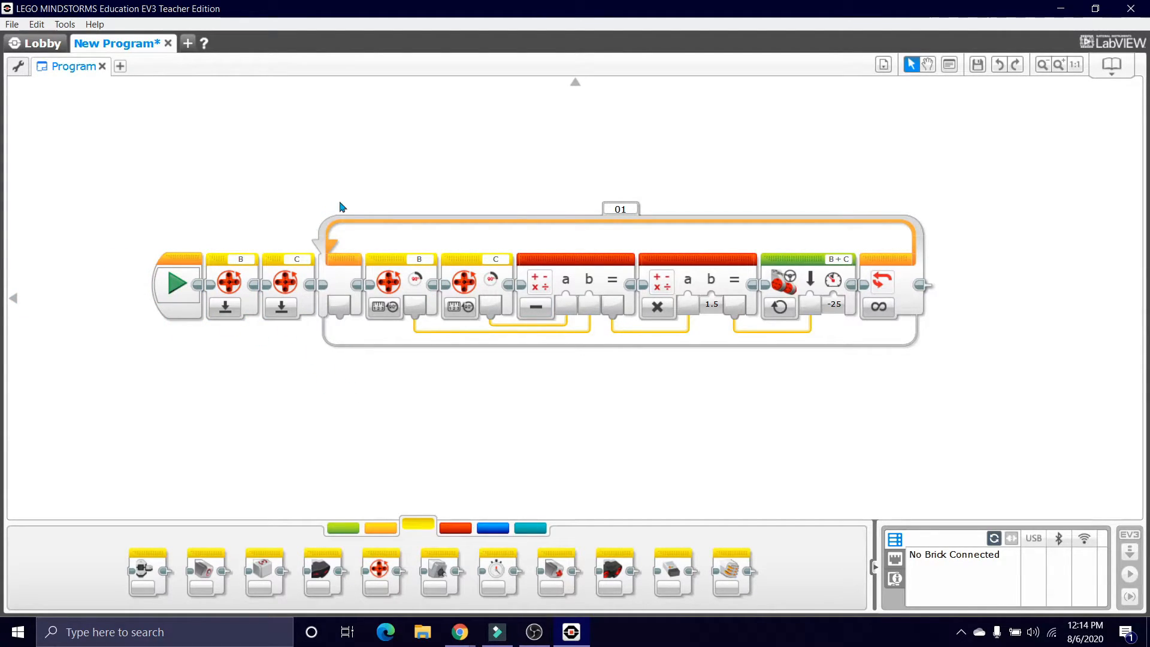
pyautogui.click(876, 307)
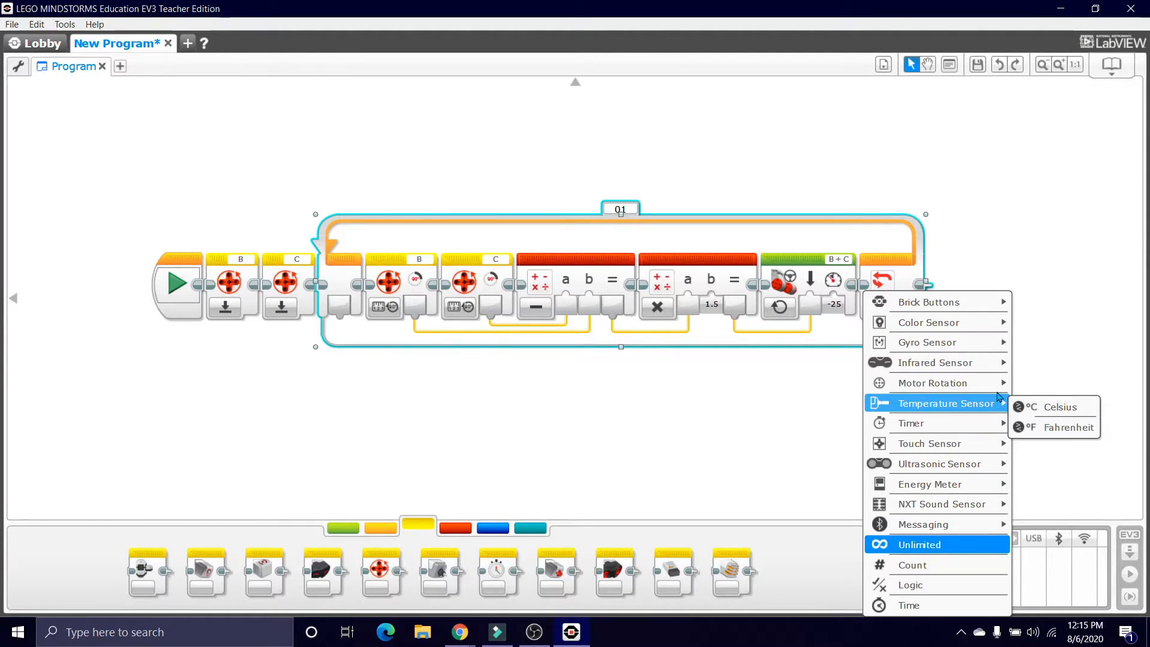
pyautogui.moveTo(934, 362)
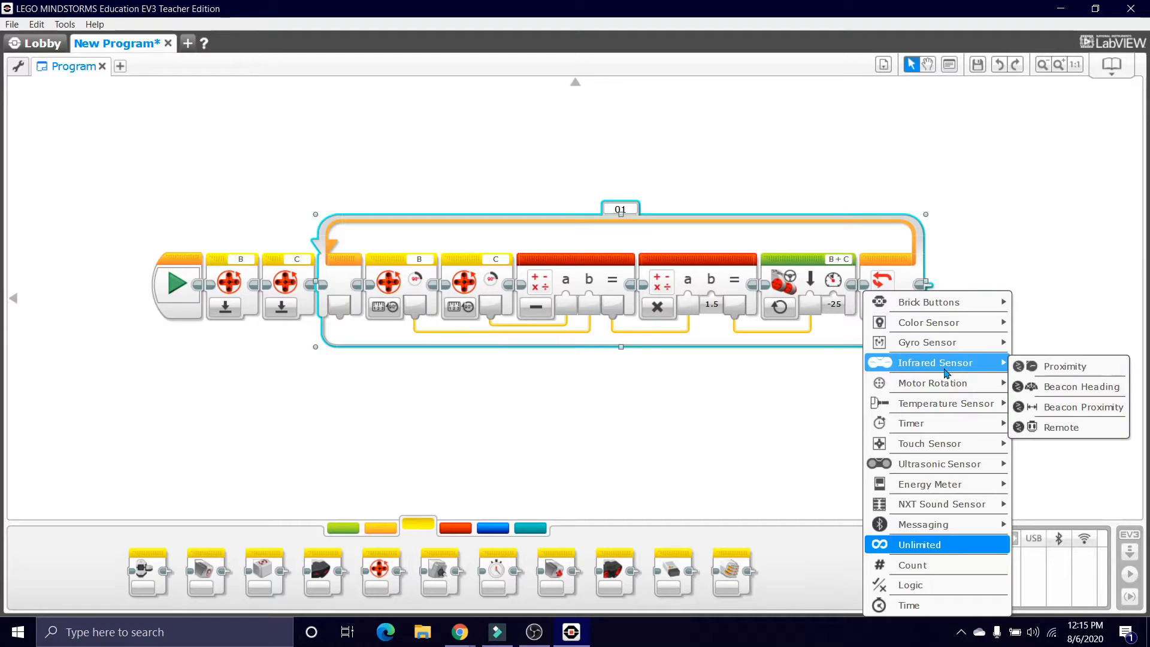
pyautogui.moveTo(941, 382)
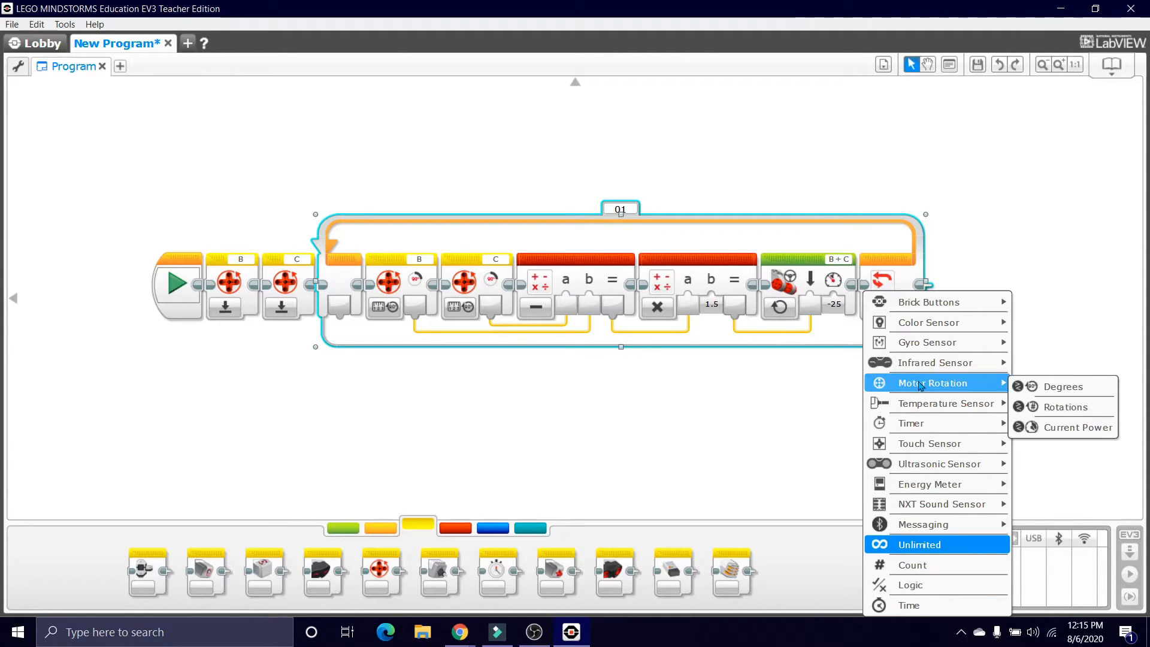
pyautogui.click(919, 544)
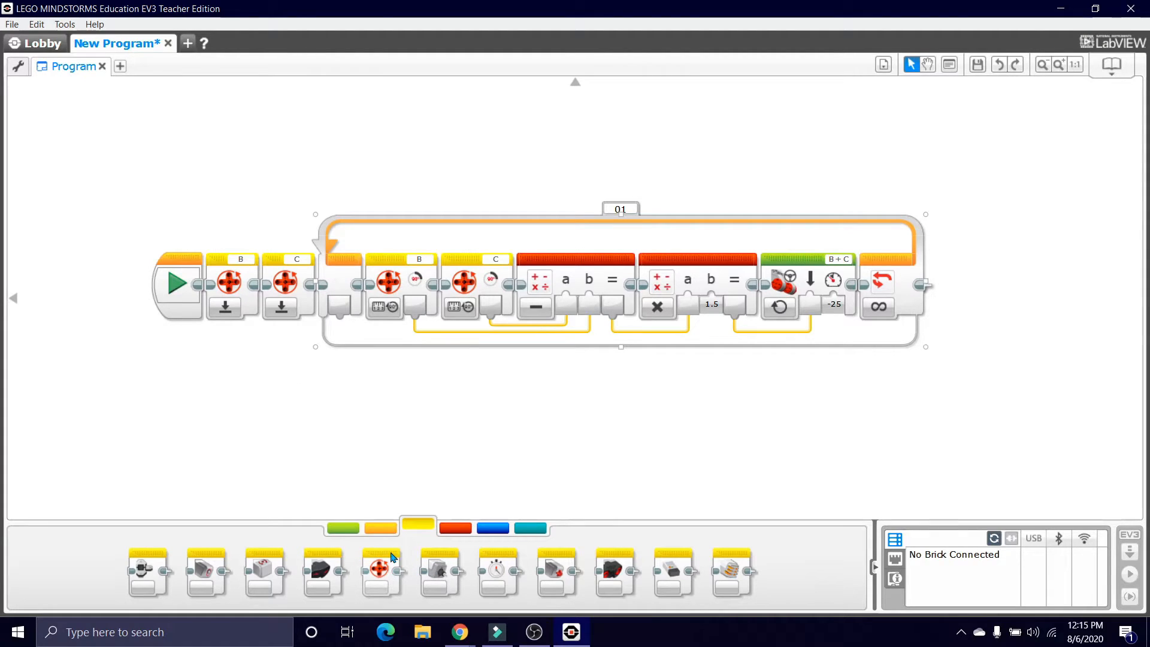
pyautogui.click(382, 306)
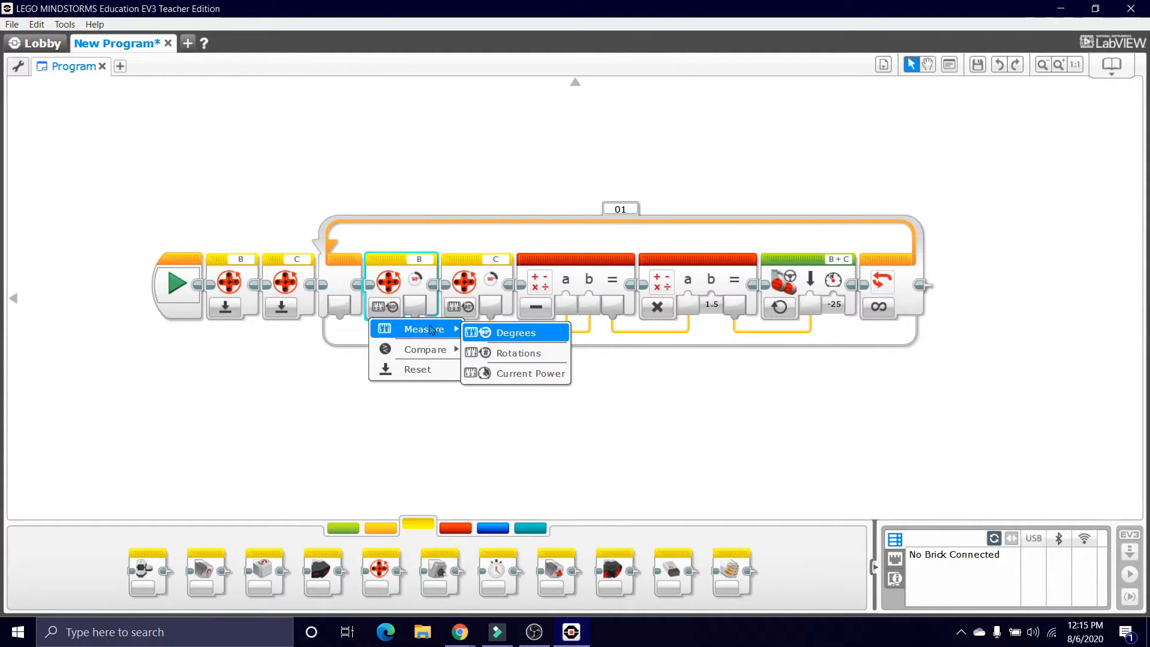
pyautogui.click(516, 333)
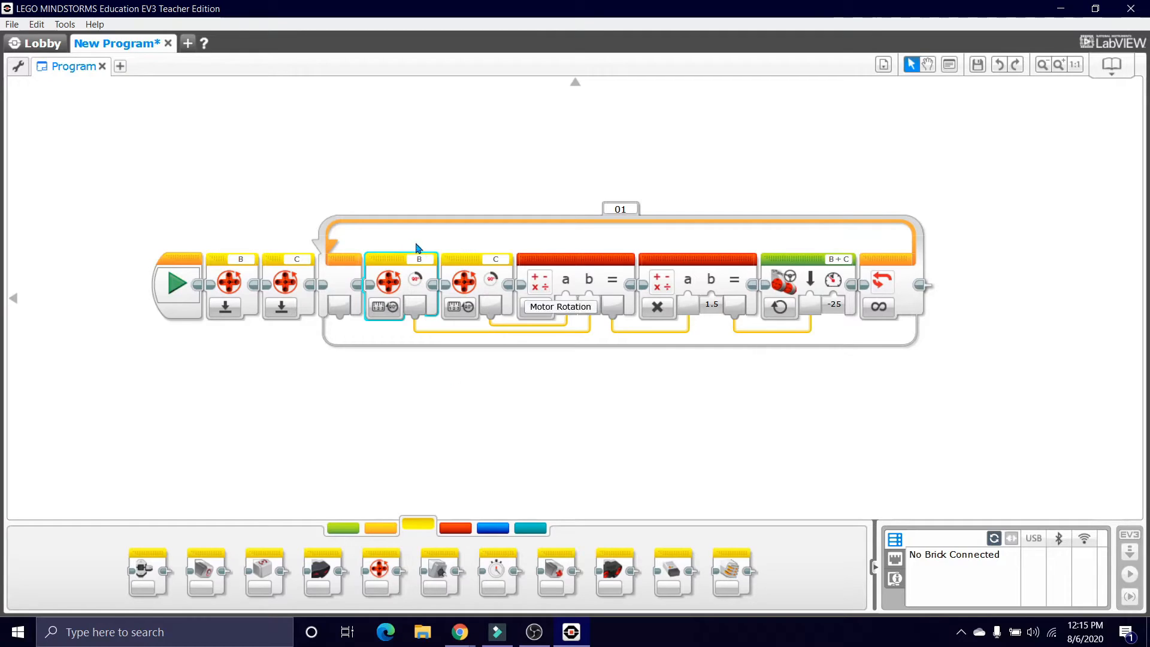
pyautogui.moveTo(557, 347)
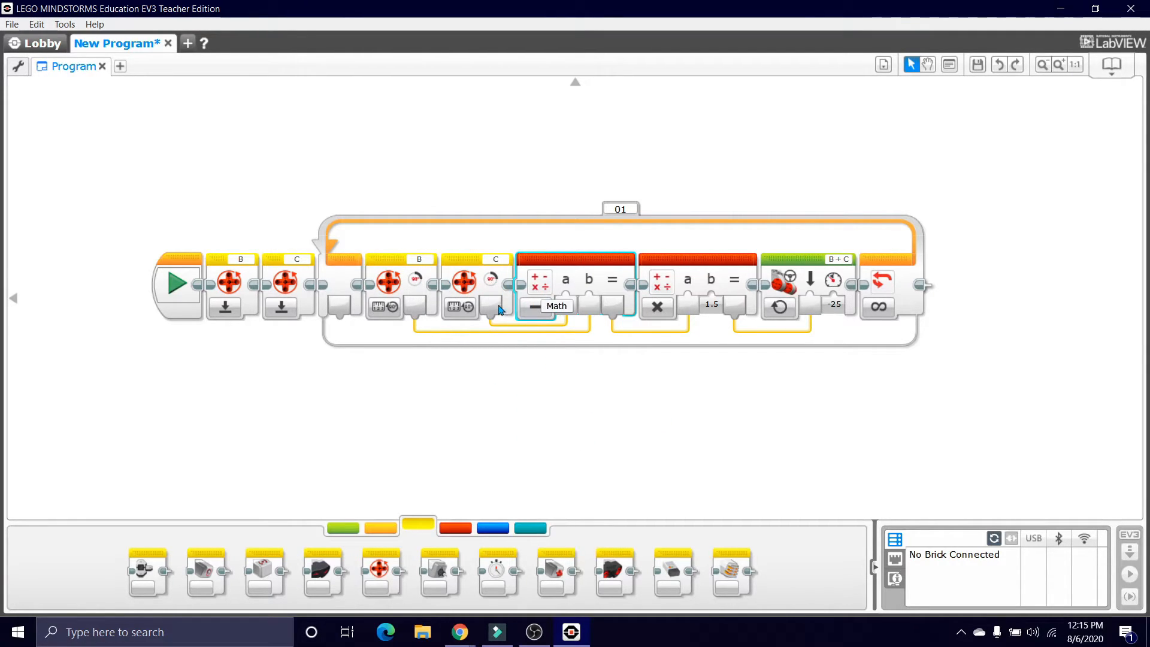
pyautogui.moveTo(467, 308)
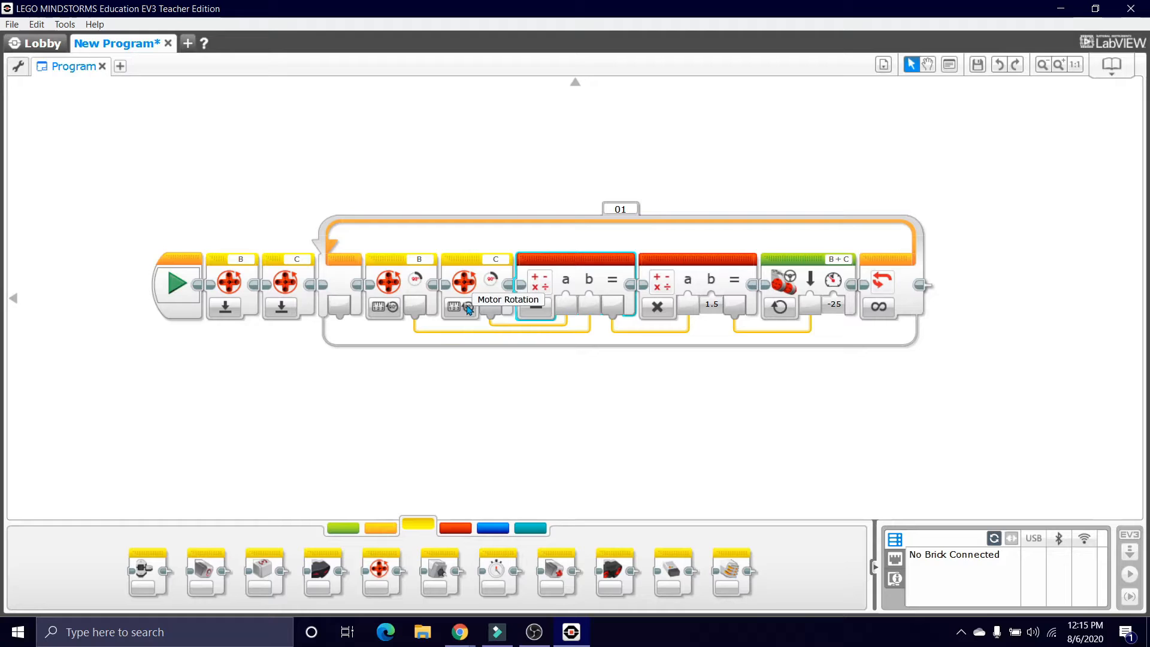
pyautogui.moveTo(565, 256)
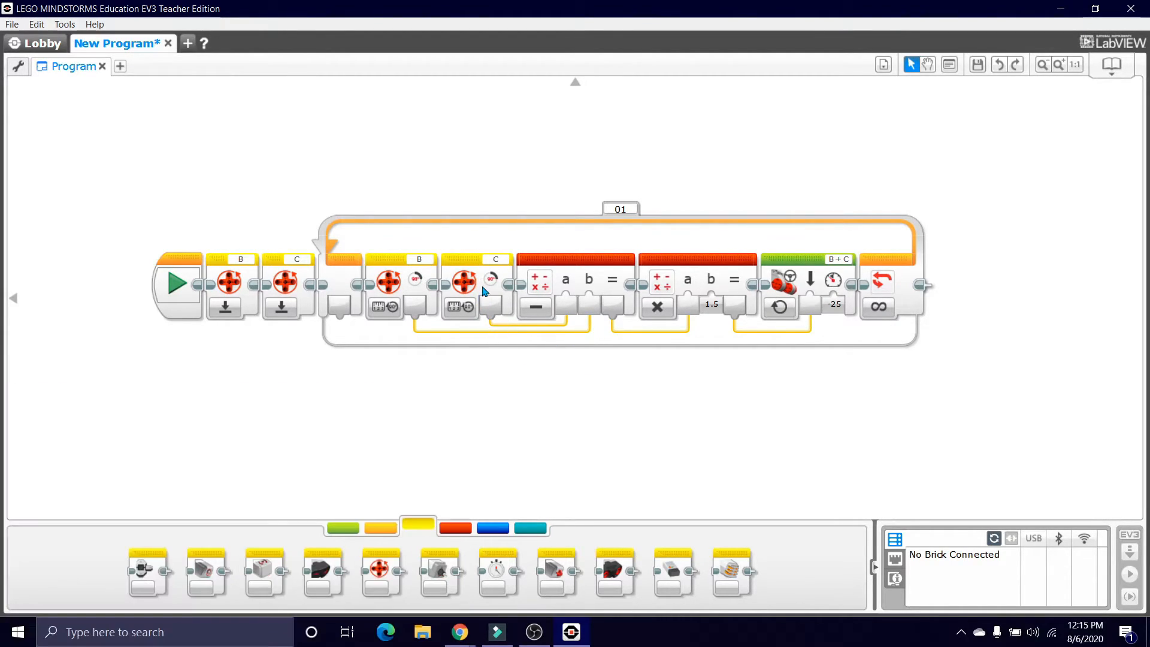
pyautogui.moveTo(592, 284)
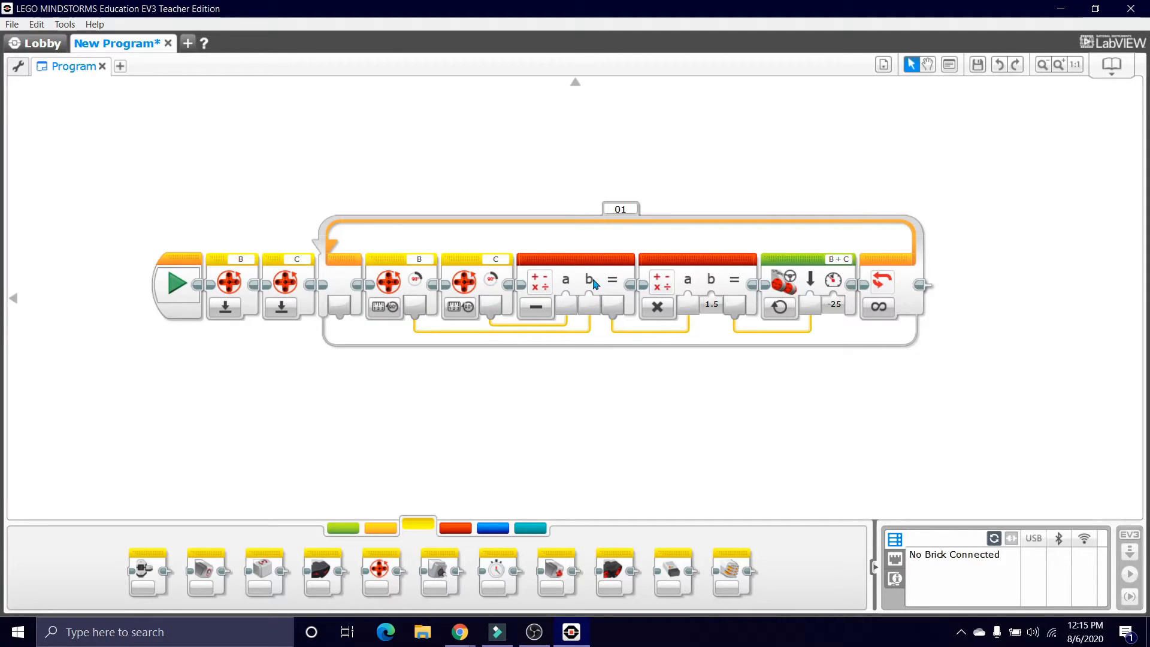
pyautogui.moveTo(612, 391)
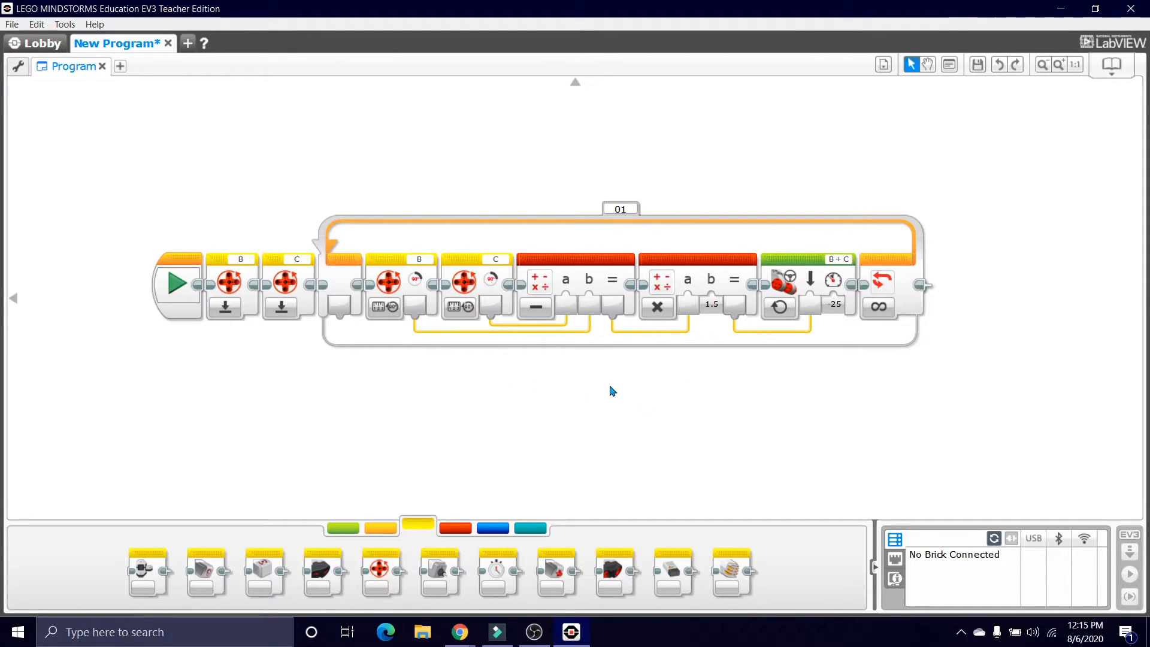
pyautogui.moveTo(712, 308)
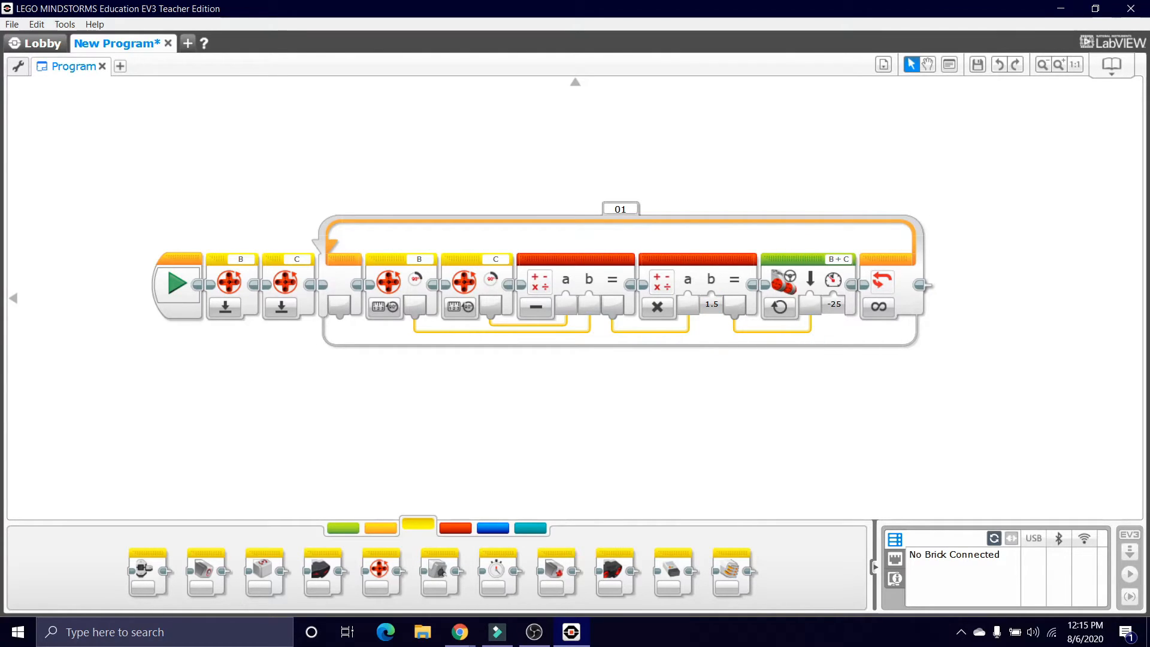
pyautogui.click(810, 304)
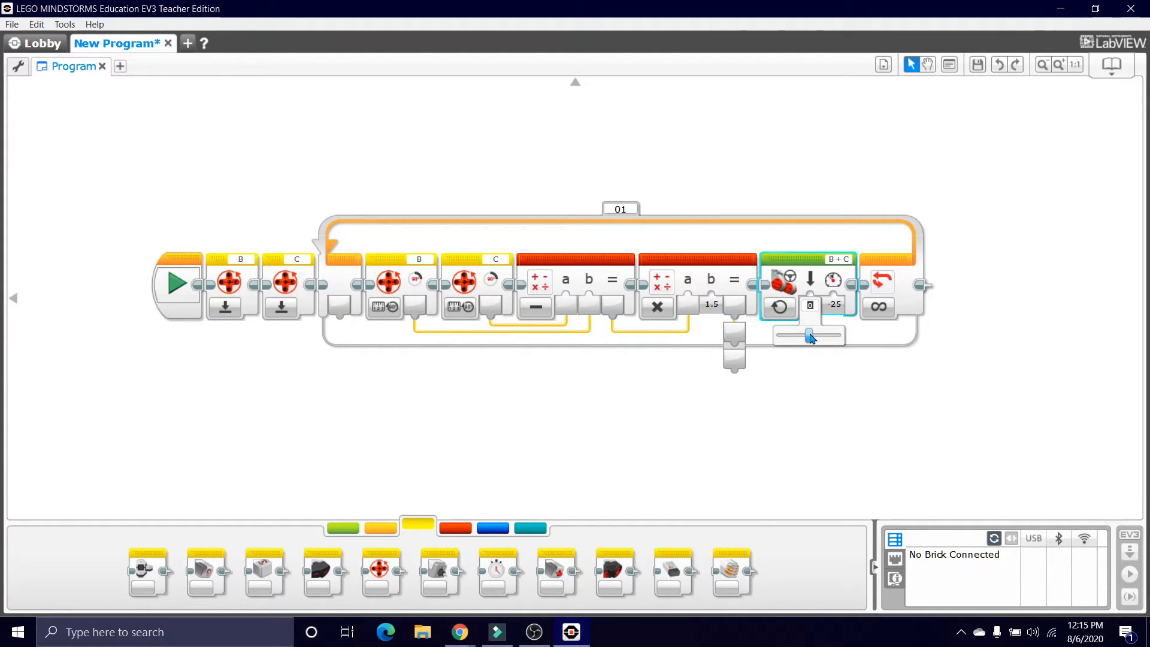
pyautogui.moveTo(809, 342)
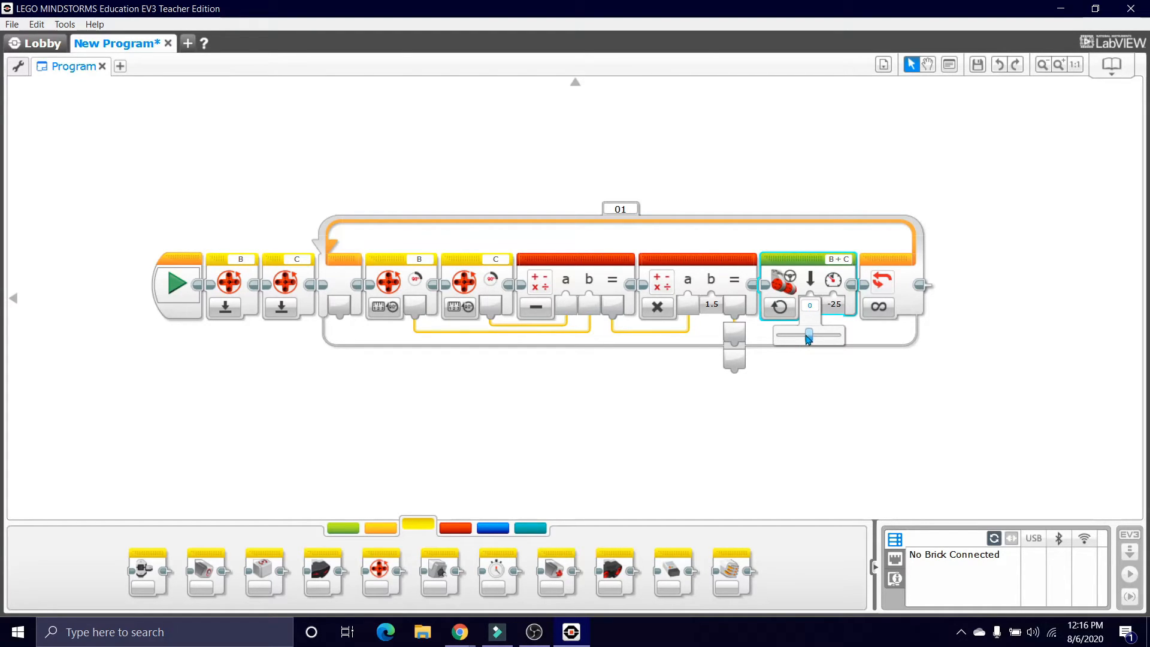
pyautogui.moveTo(806, 336); pyautogui.dragTo(788, 336)
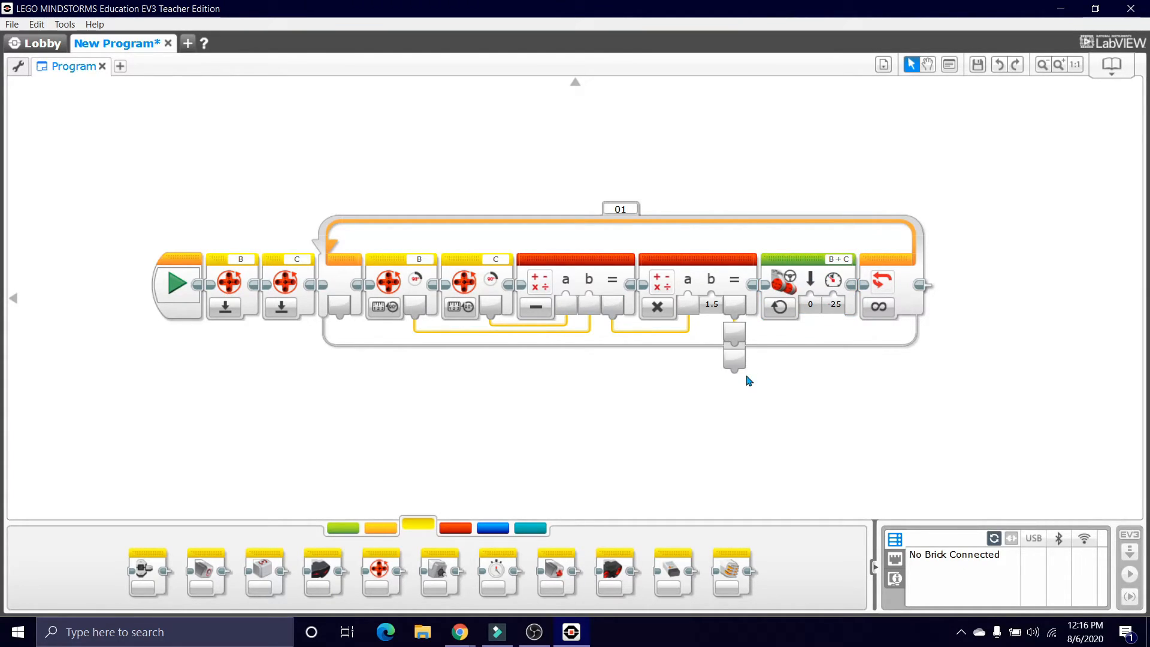
pyautogui.moveTo(739, 337)
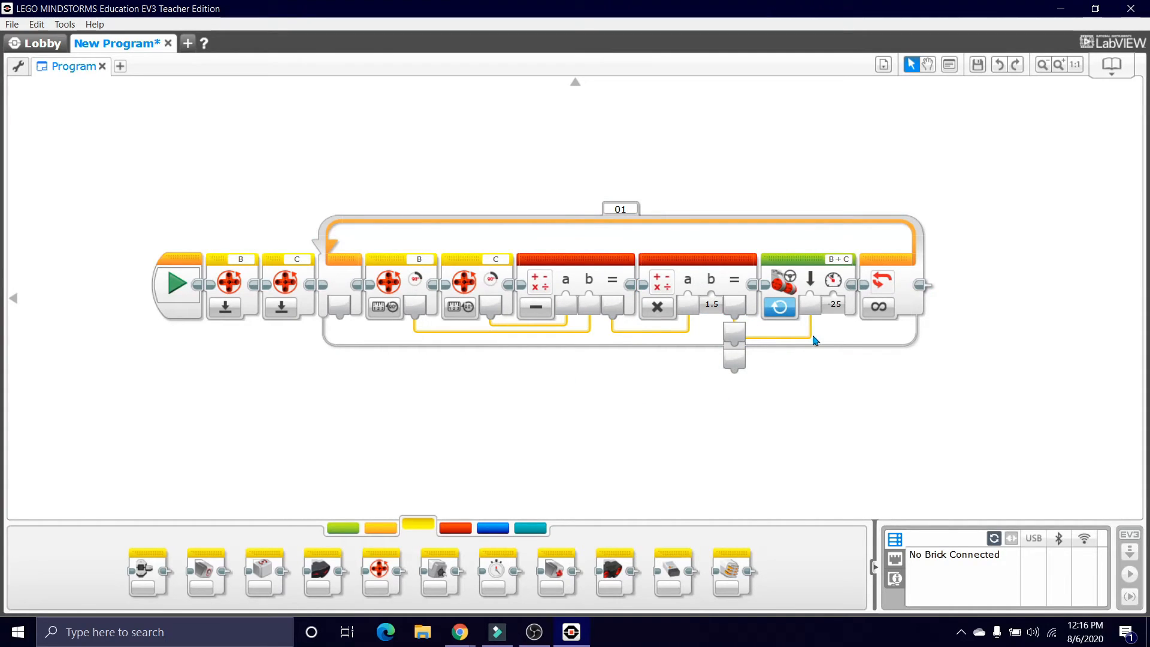
pyautogui.moveTo(203, 339)
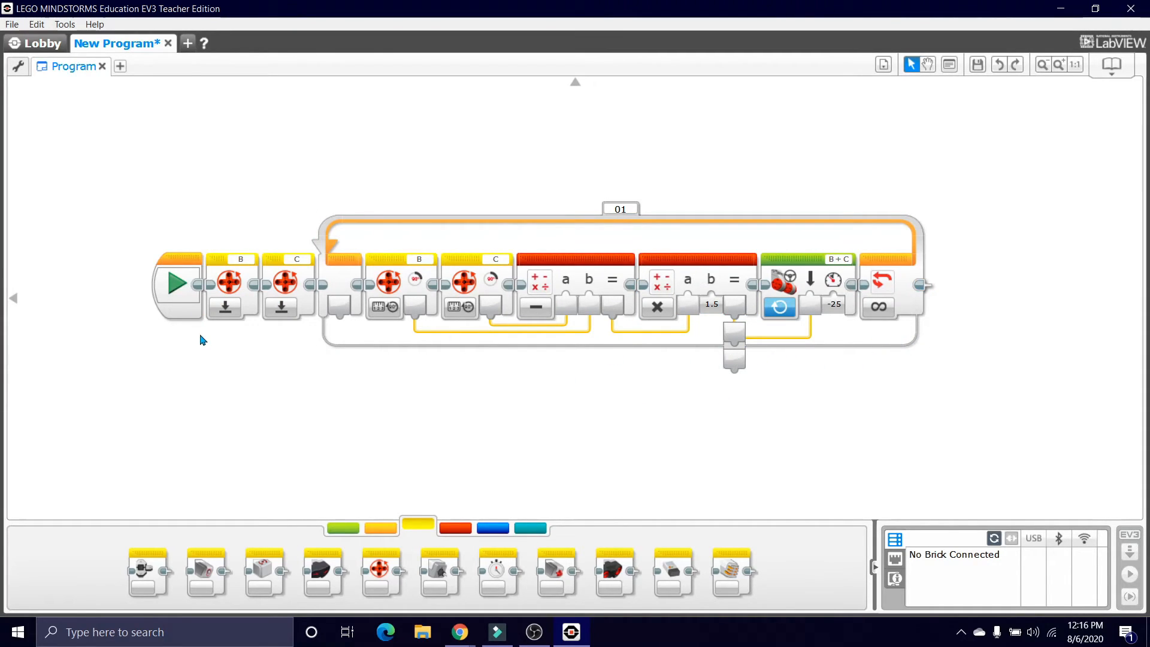